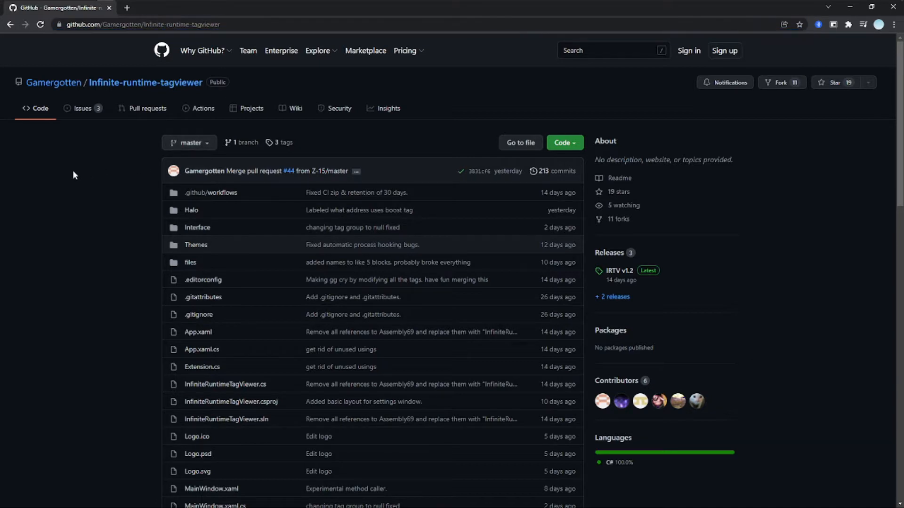
- Download the in-development Binaries build from the README's Download section and reveal it in its folder
scroll("down", 3)
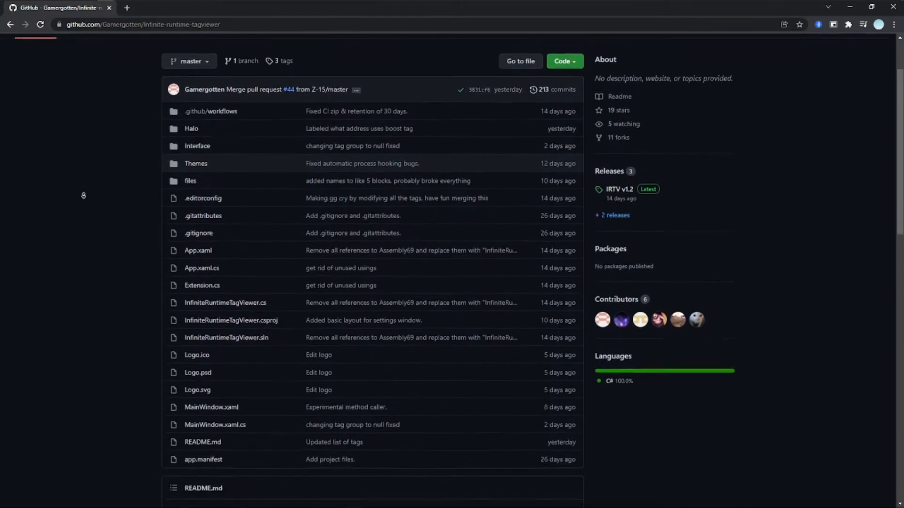
scroll("down", 3)
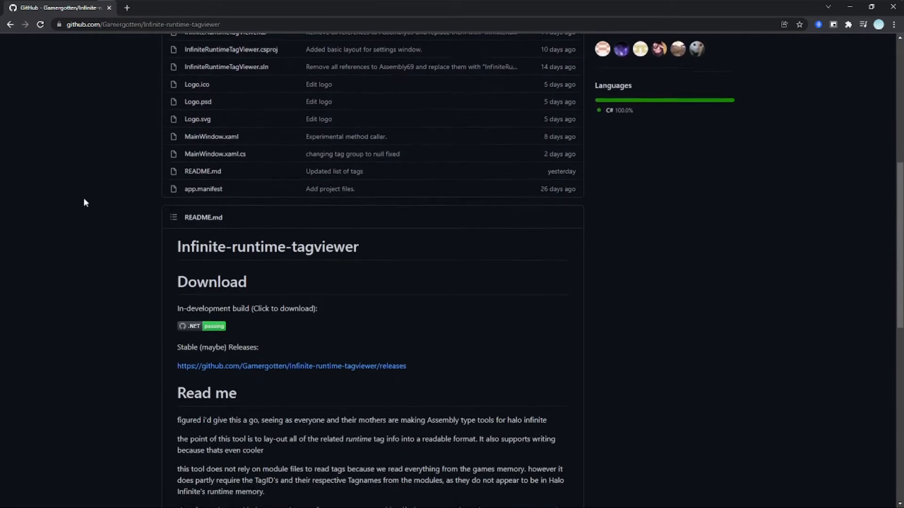
mouse_move(195, 336)
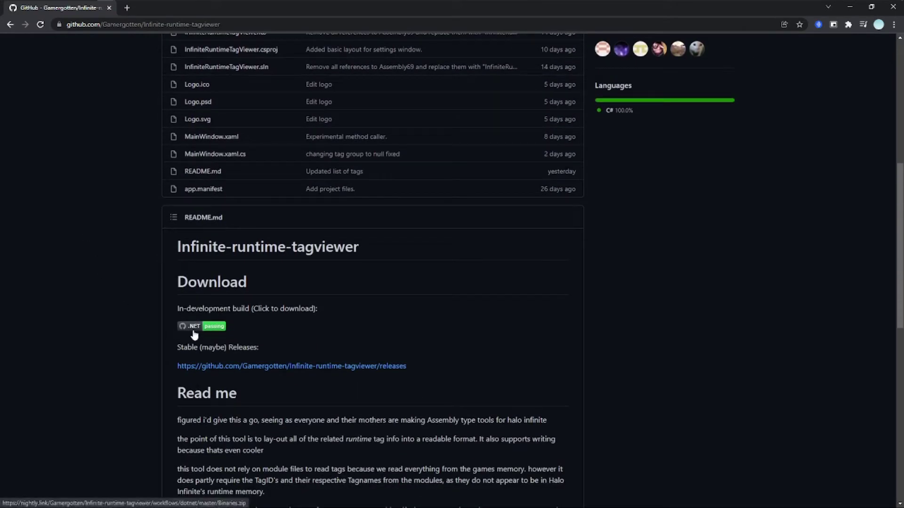
left_click(197, 327)
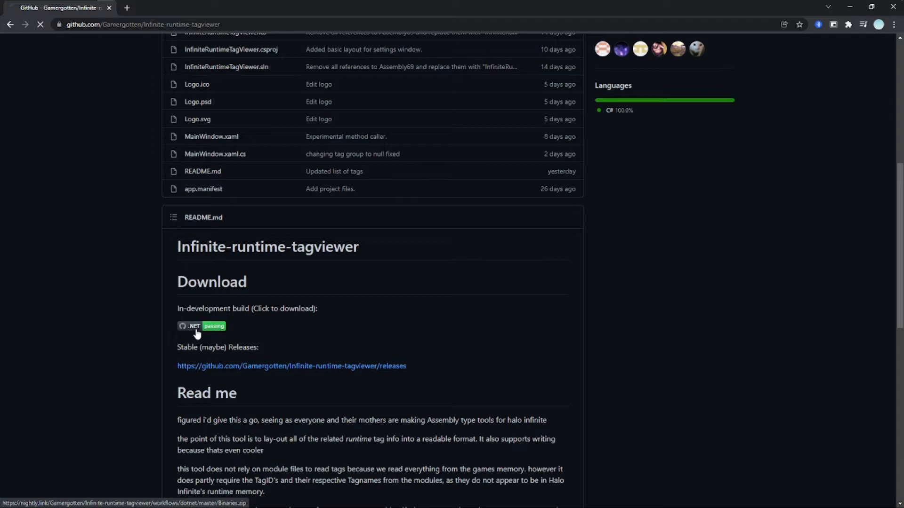
left_click(201, 326)
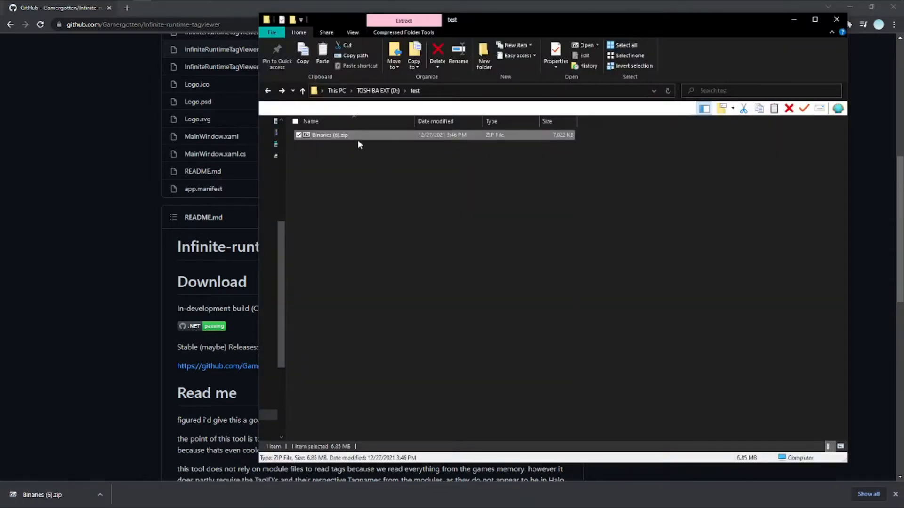
- Extract Binaries (8).zip into the test folder and launch InfiniteRuntimeTagViewer.exe
double_click(329, 135)
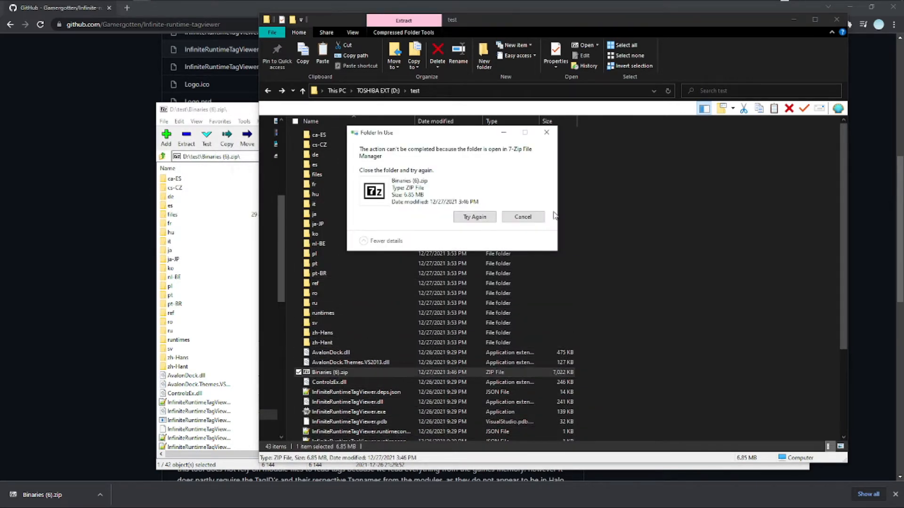
left_click(523, 216)
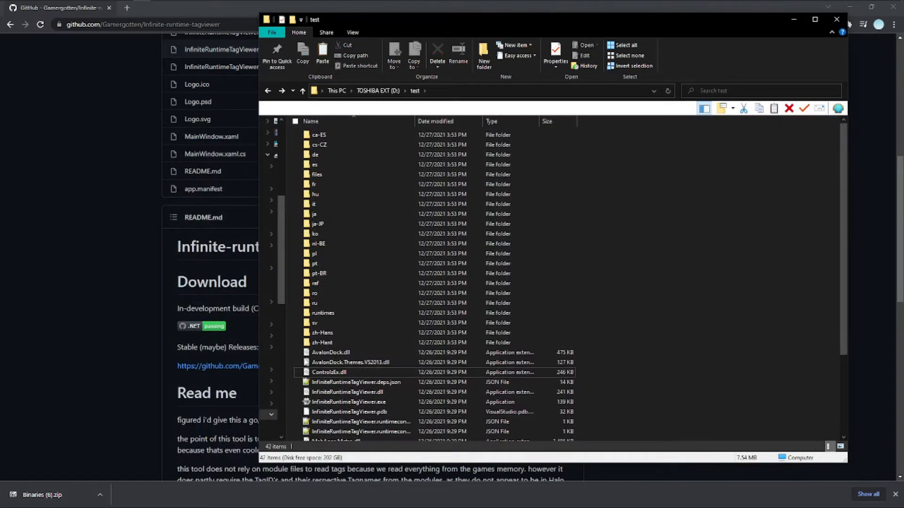
mouse_move(344, 404)
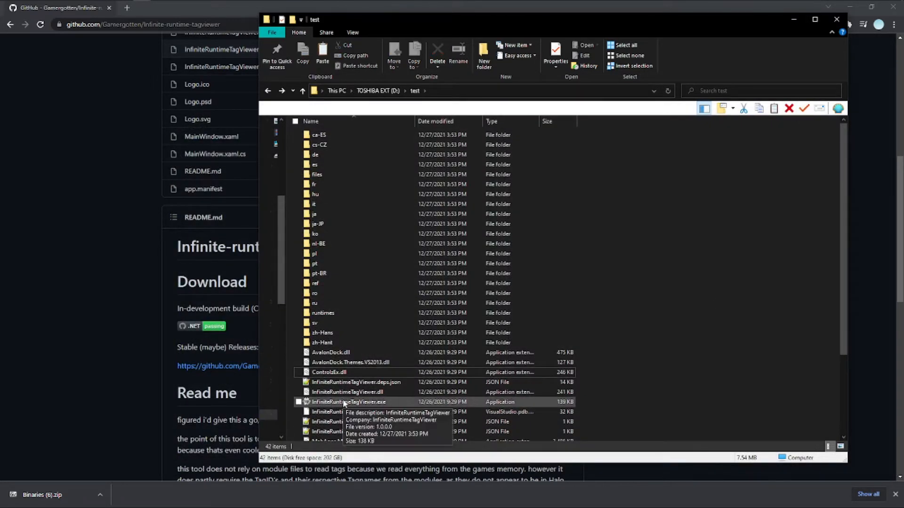
double_click(349, 402)
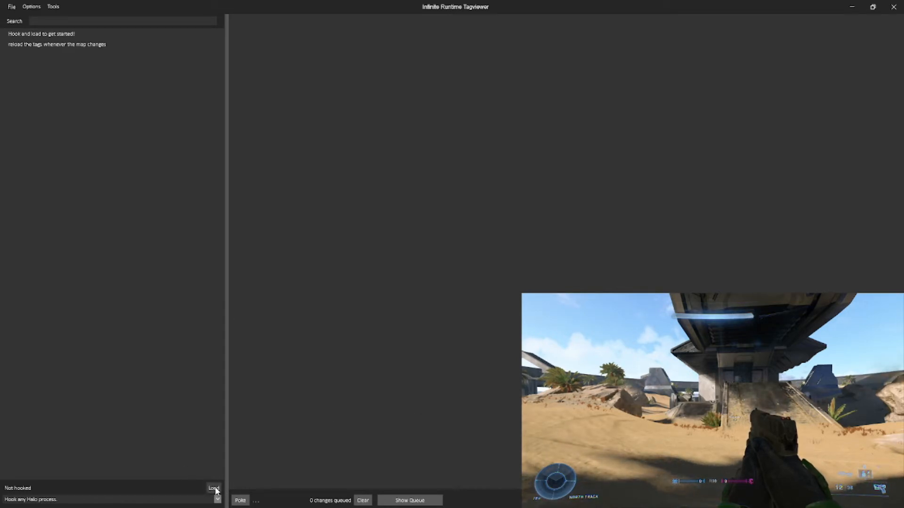
- Load Halo's tags, search 'sidear' and expand the weap category to show the sidearm pistols
left_click(215, 488)
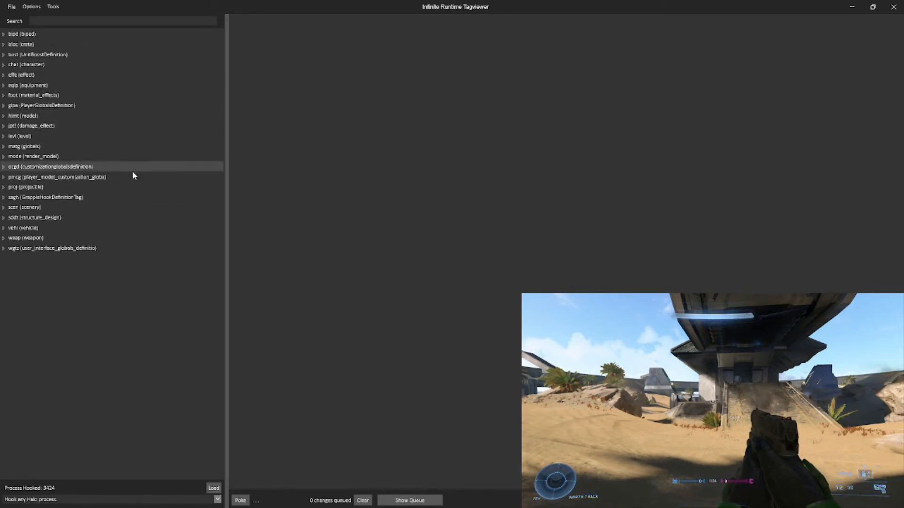
left_click(83, 20)
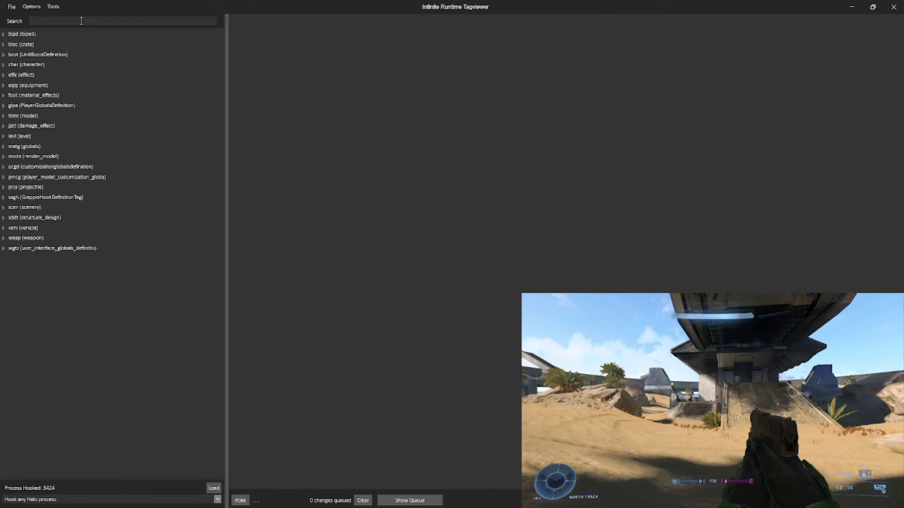
type("sidear")
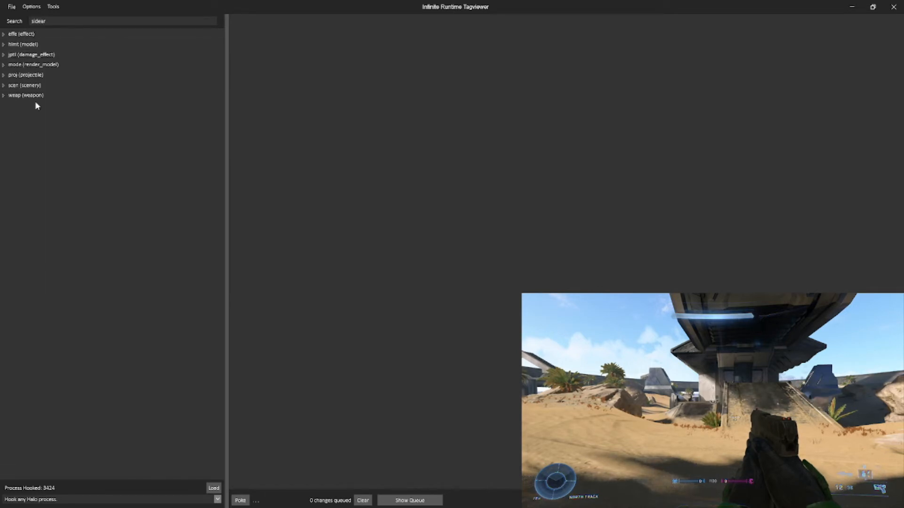
left_click(4, 95)
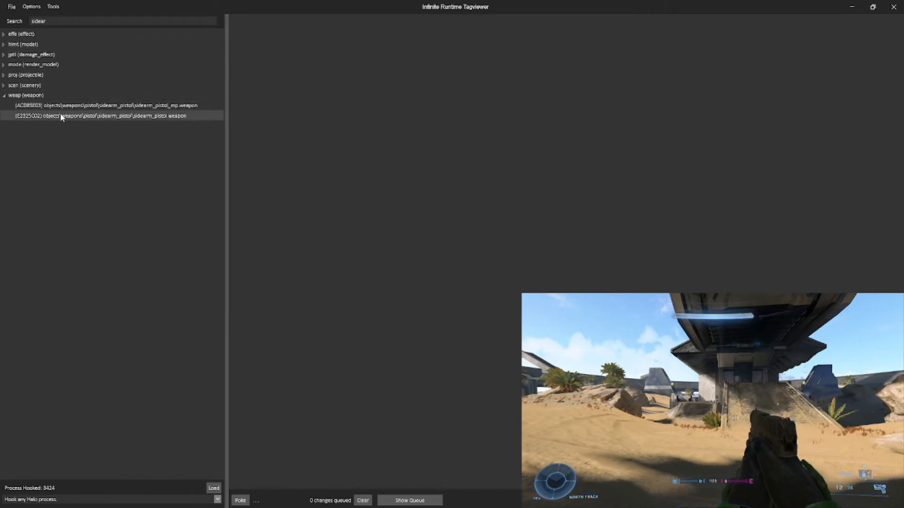
left_click(94, 105)
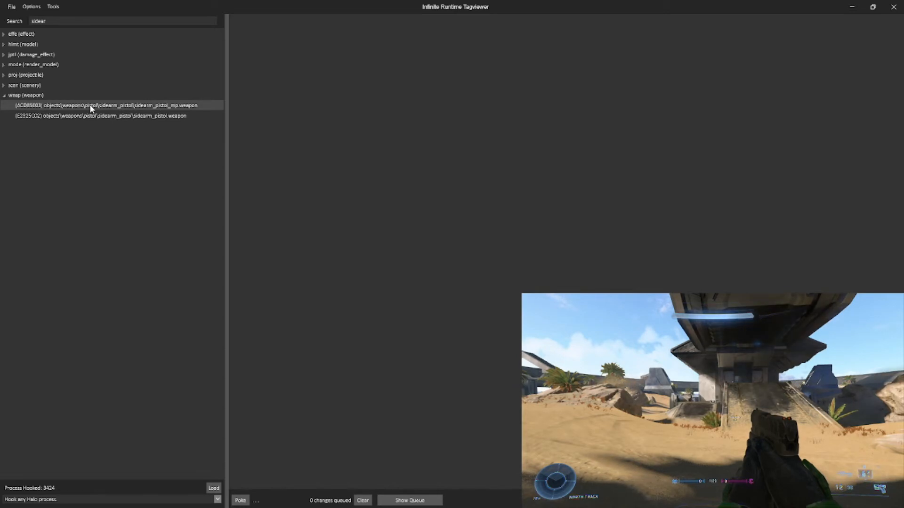
- In sidearm_pistol_mp.weapon, tick the Uses 3rd Person Camera weapon flag
double_click(104, 105)
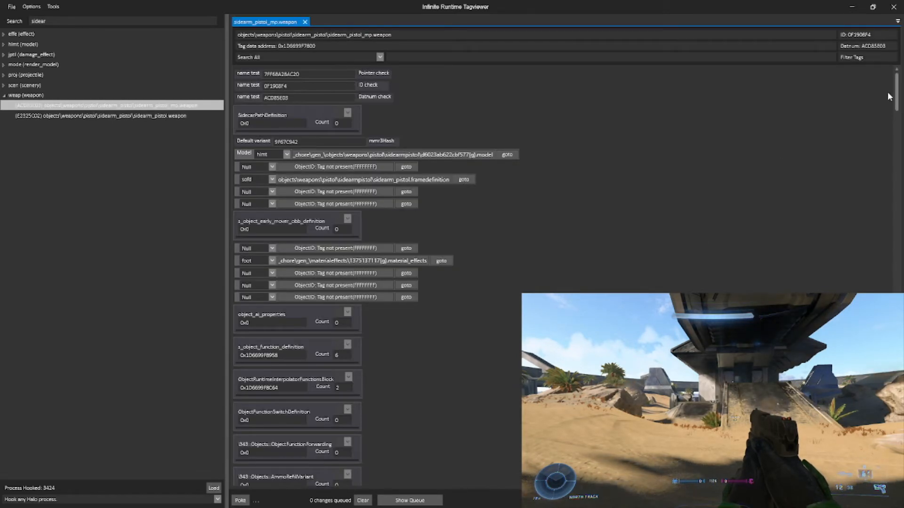
scroll("down", 3)
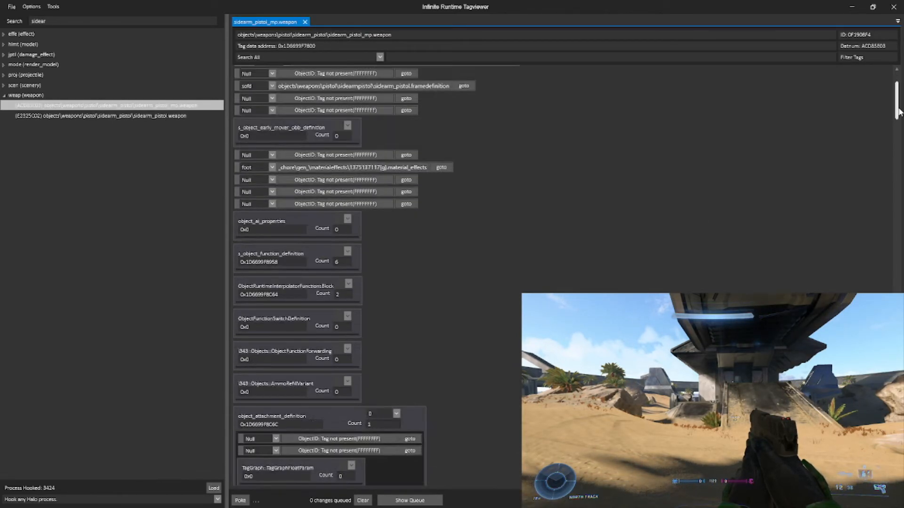
scroll("down", 3)
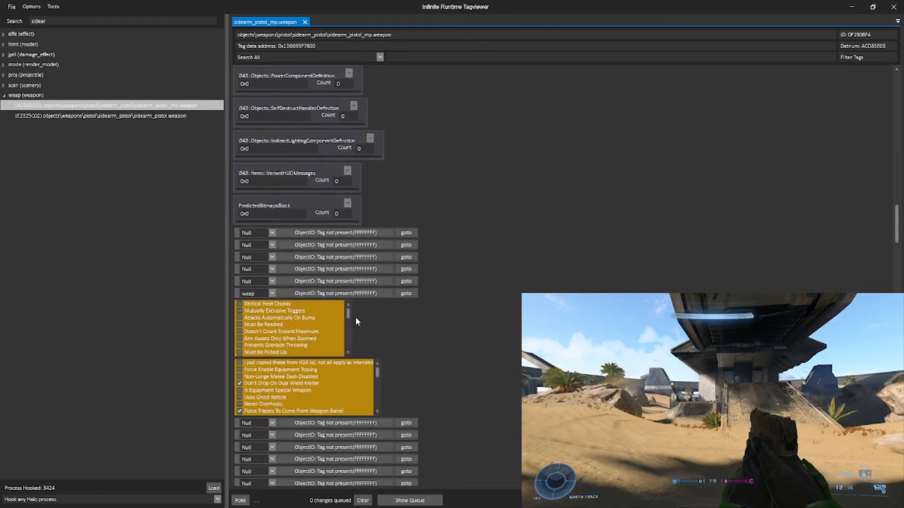
scroll("down", 3)
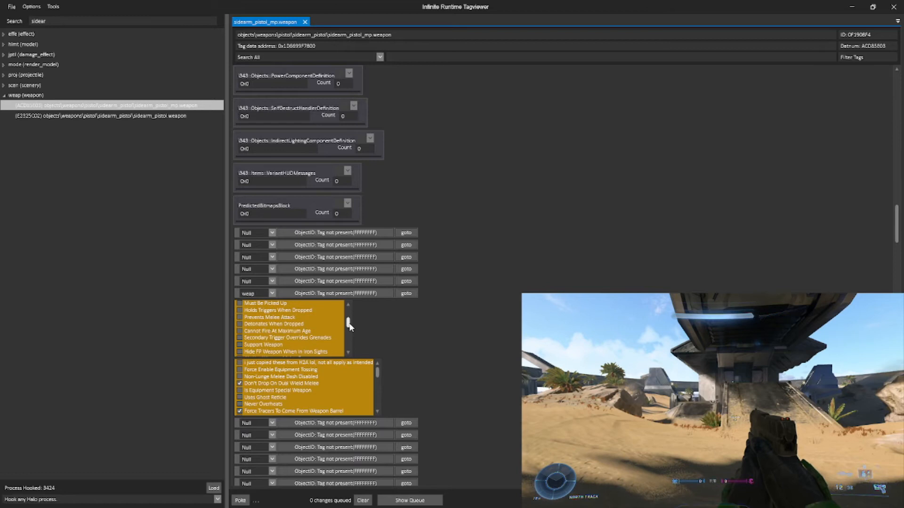
scroll("down", 3)
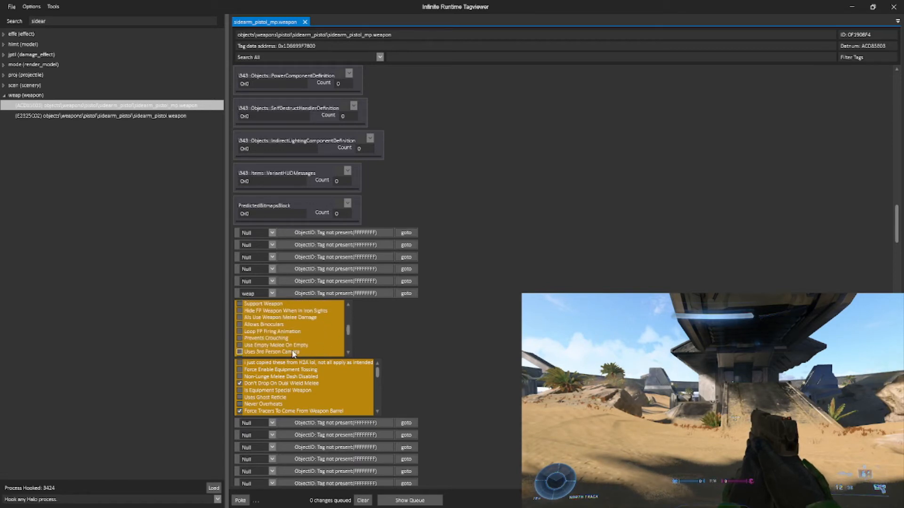
left_click(240, 352)
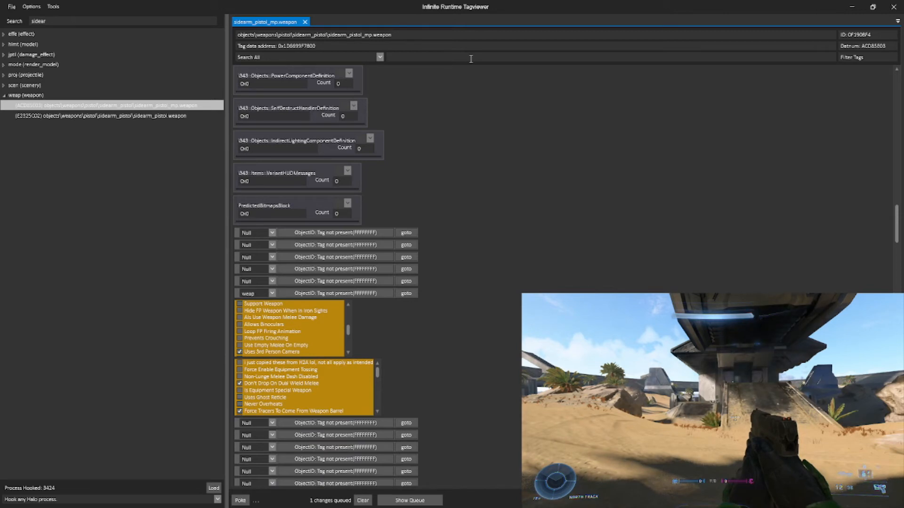
- Filter 'proj', set the barrel projectile to mlrsrocket.projectile and poke the 2 changes into Halo
type("proj")
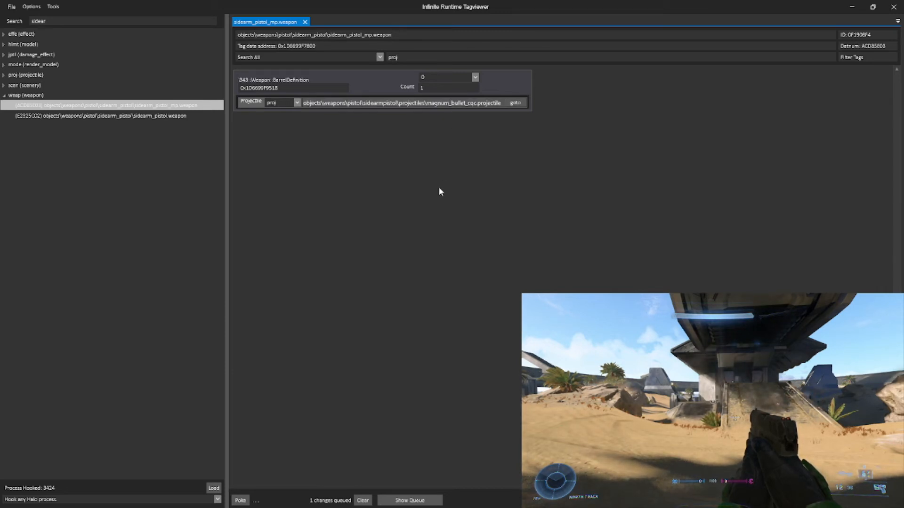
left_click(241, 500)
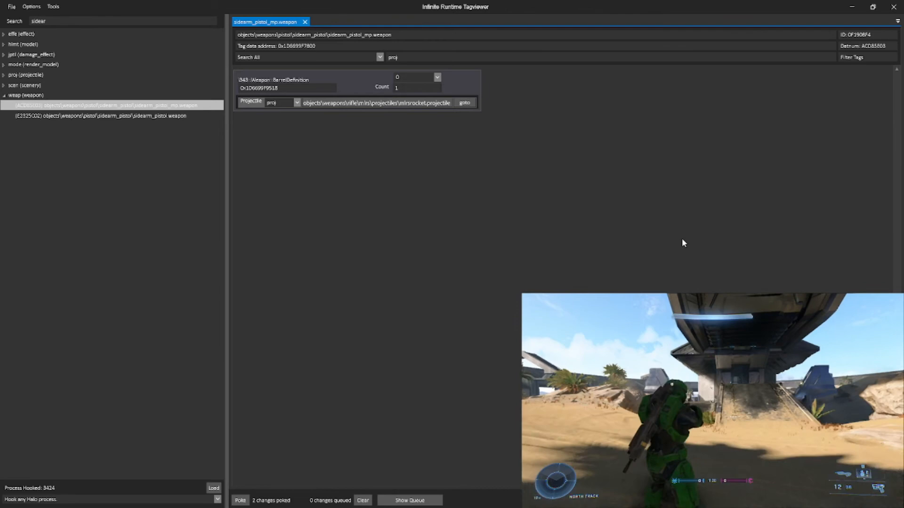